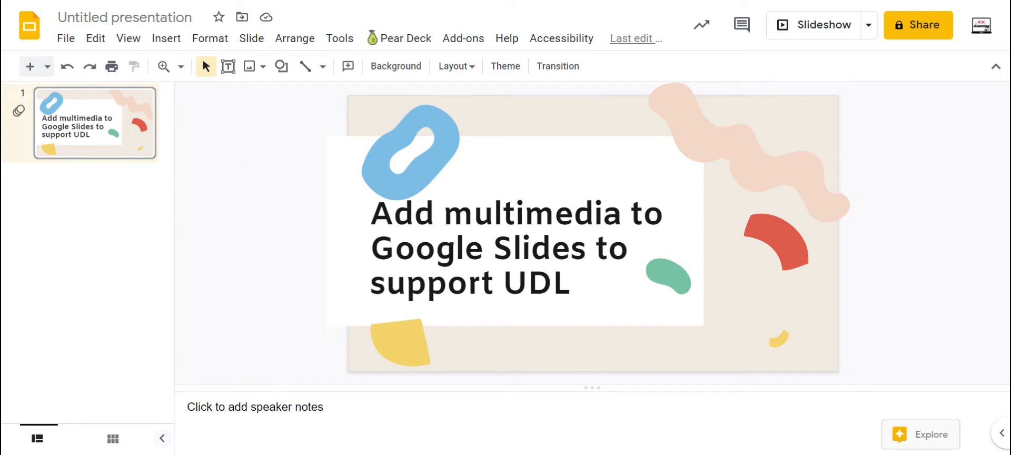
{"action": "mouse_move", "coordinate": [163, 67]}
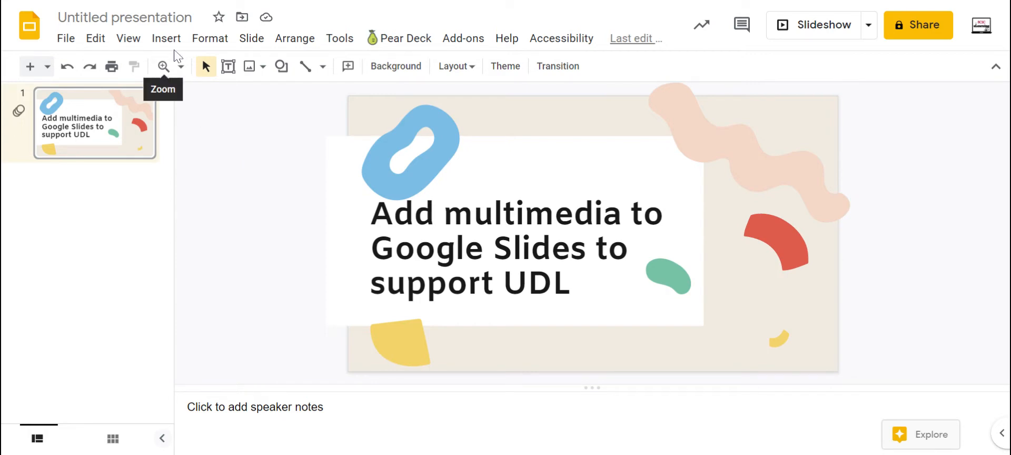
{"action": "mouse_move", "coordinate": [214, 79]}
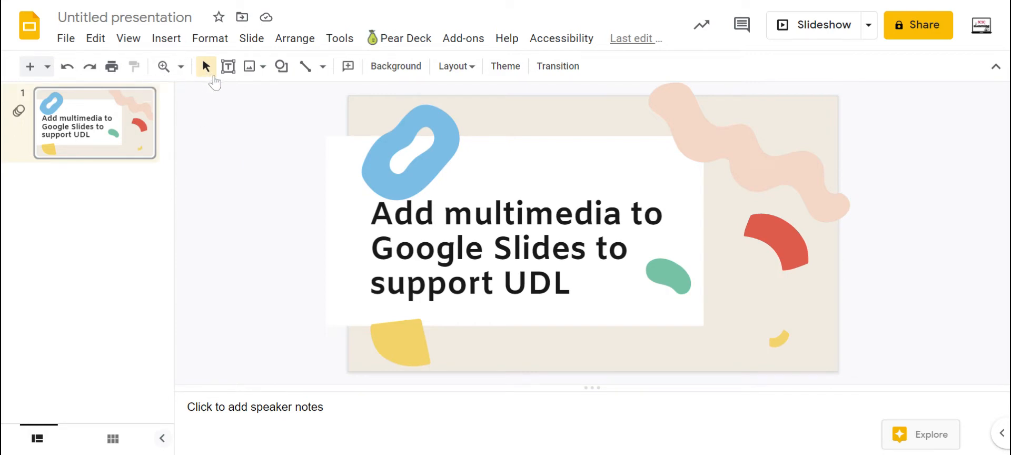
{"action": "mouse_move", "coordinate": [301, 70]}
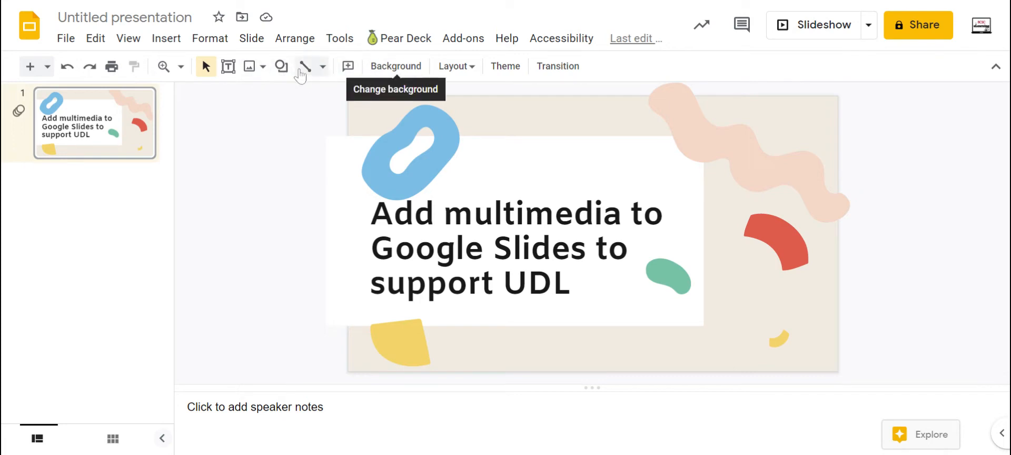
{"action": "mouse_move", "coordinate": [151, 44]}
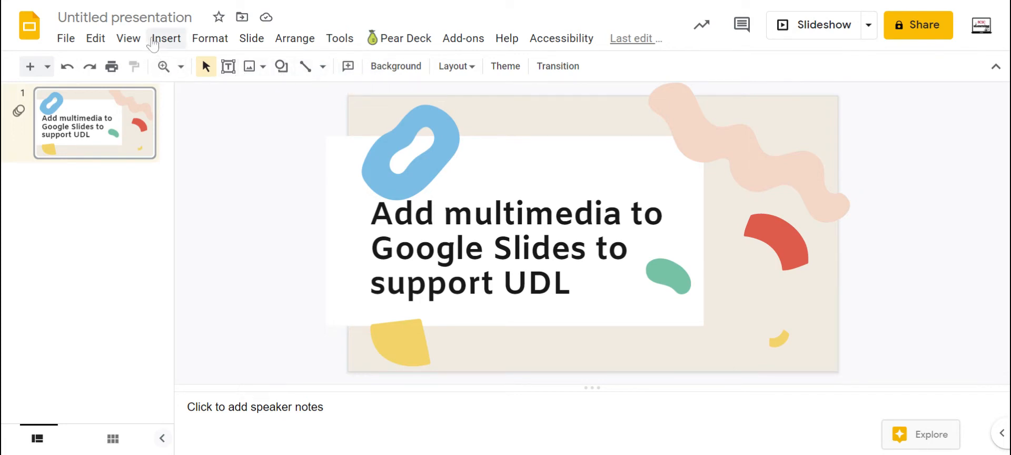
Browse the Insert menu options, glancing at the ways to add an image.
{"action": "left_click", "coordinate": [166, 38]}
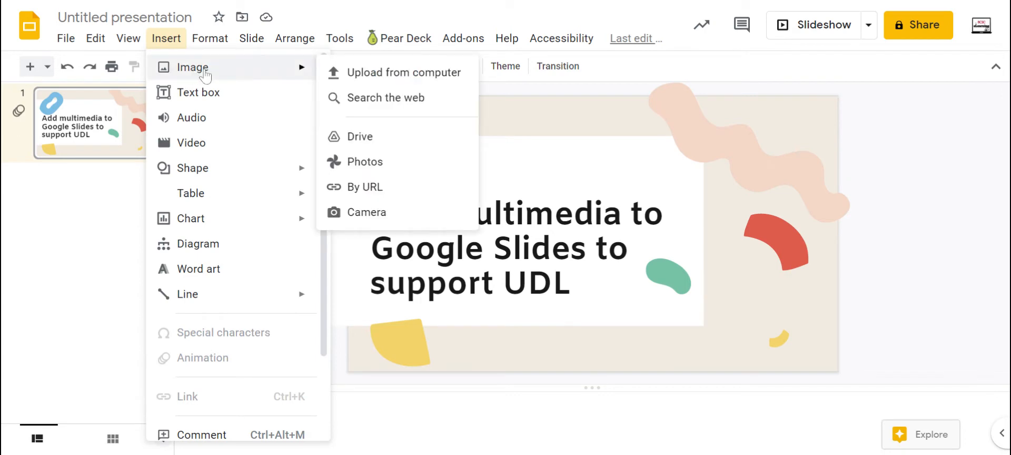
{"action": "mouse_move", "coordinate": [419, 77]}
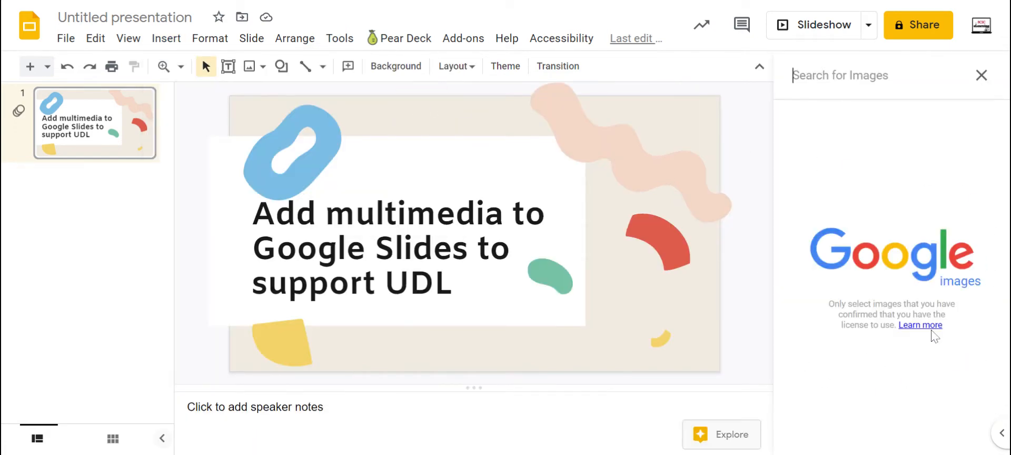
{"action": "mouse_move", "coordinate": [784, 153]}
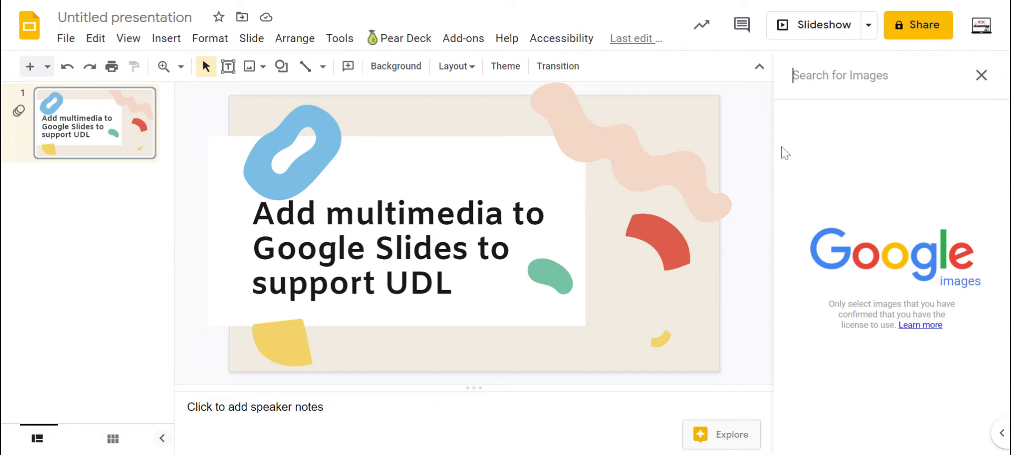
{"action": "mouse_move", "coordinate": [872, 233]}
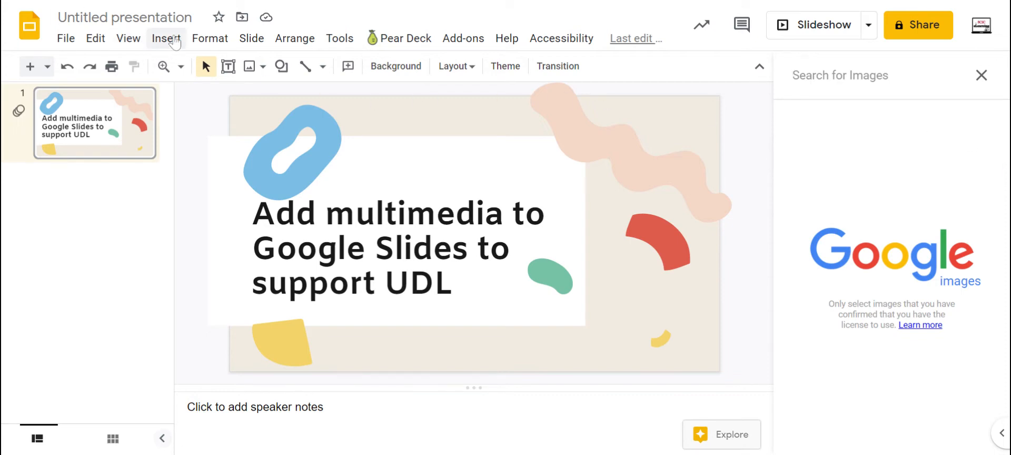
{"action": "left_click", "coordinate": [167, 38]}
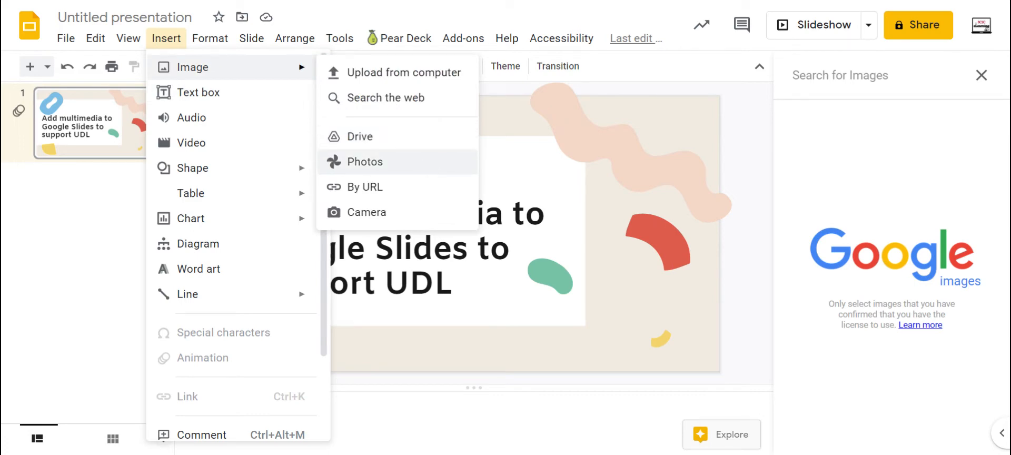
{"action": "mouse_move", "coordinate": [398, 186]}
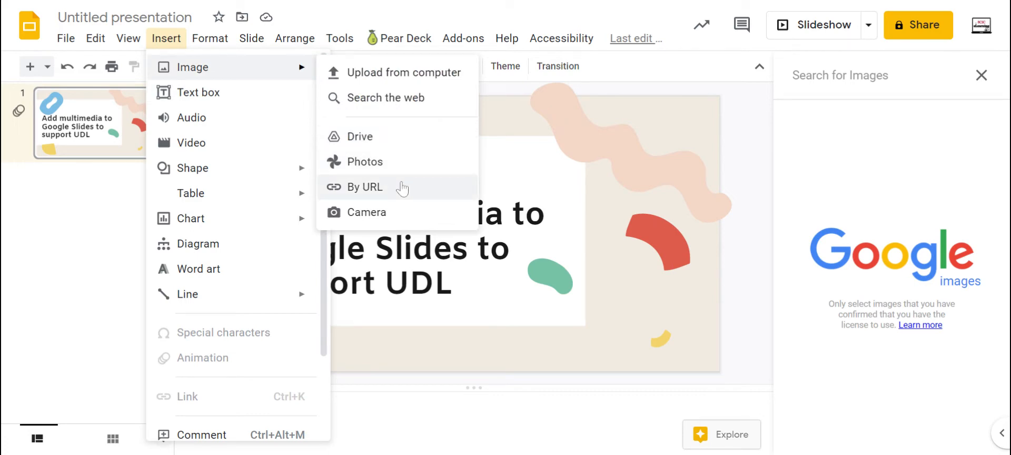
{"action": "mouse_move", "coordinate": [379, 214]}
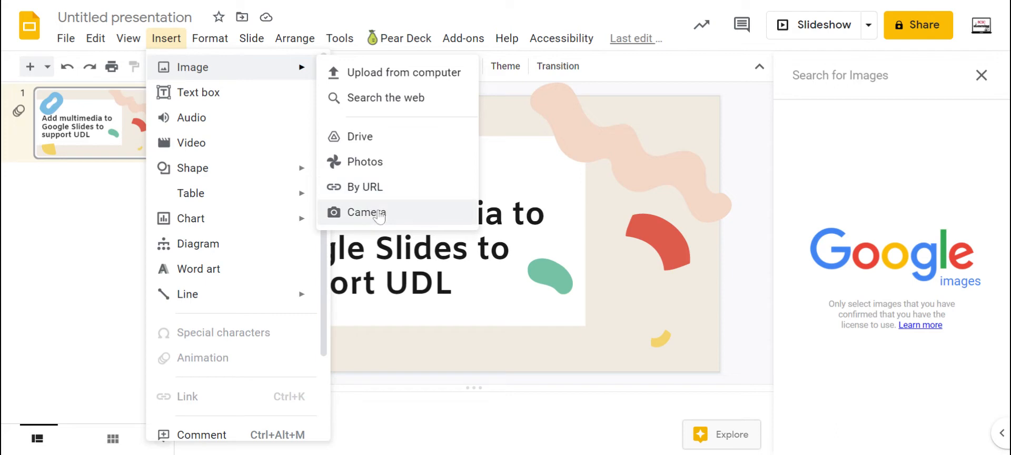
{"action": "mouse_move", "coordinate": [376, 217]}
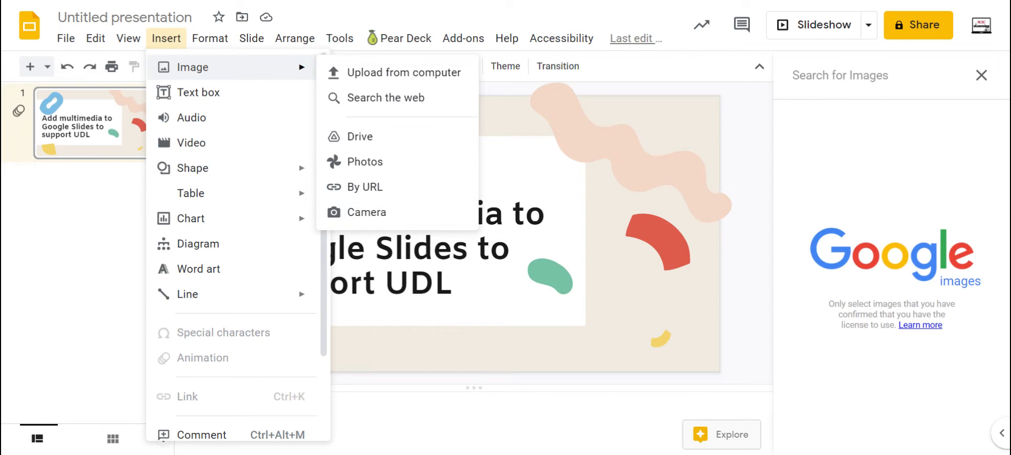
{"action": "mouse_move", "coordinate": [408, 217]}
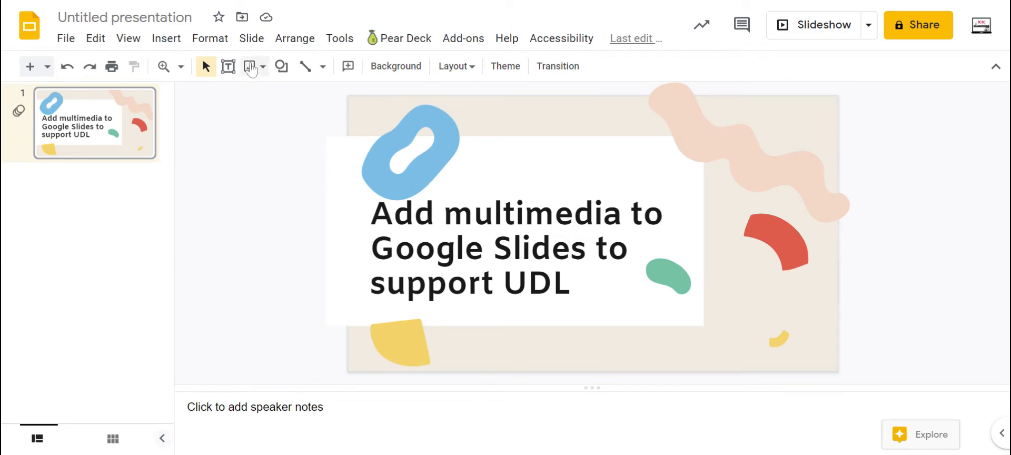
{"action": "left_click", "coordinate": [248, 65]}
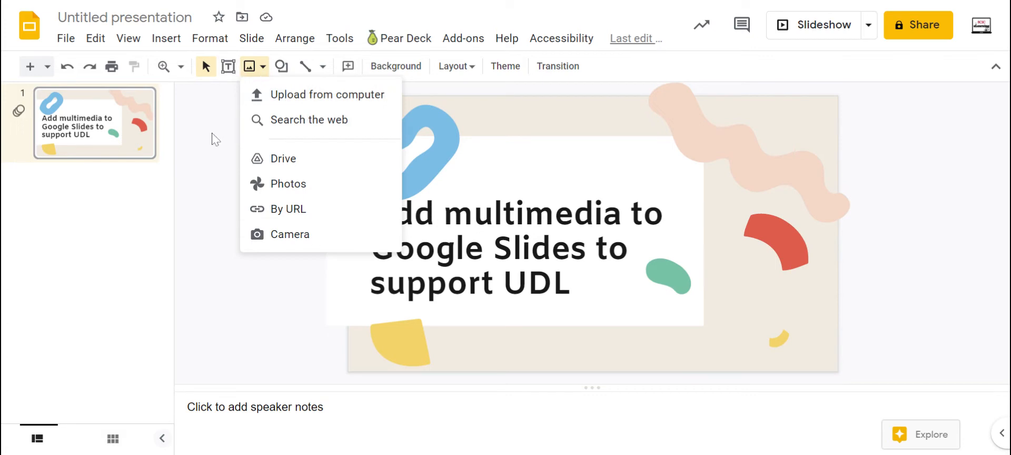
{"action": "left_click", "coordinate": [167, 37]}
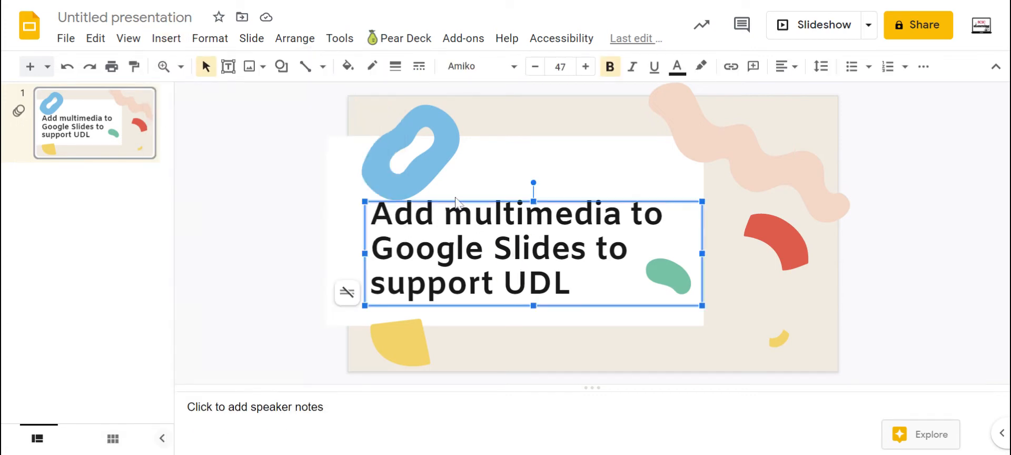
{"action": "mouse_move", "coordinate": [395, 65]}
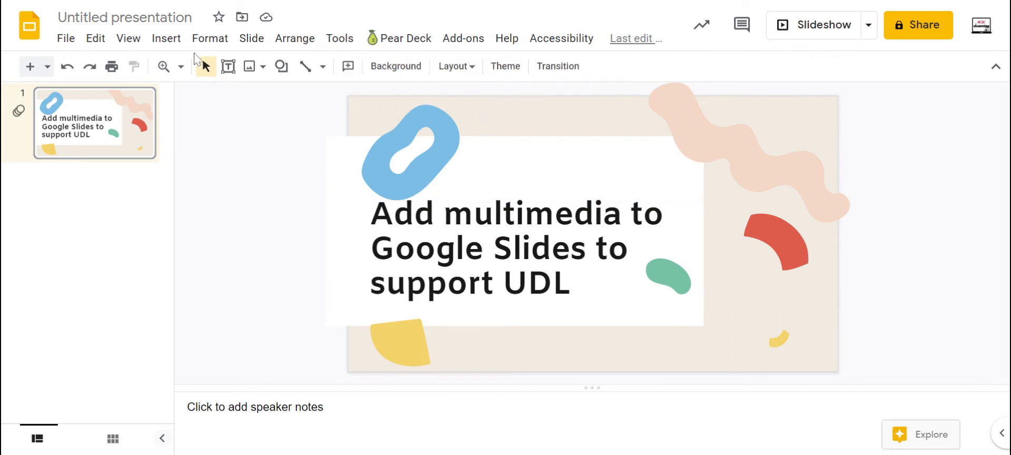
Start inserting audio and scroll through the My Drive audio files in the dialog.
{"action": "left_click", "coordinate": [165, 38]}
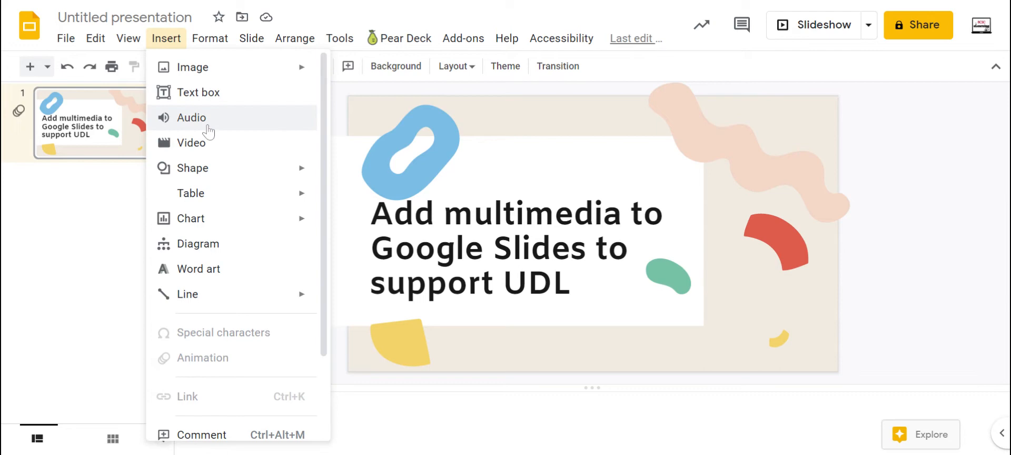
{"action": "left_click", "coordinate": [192, 117]}
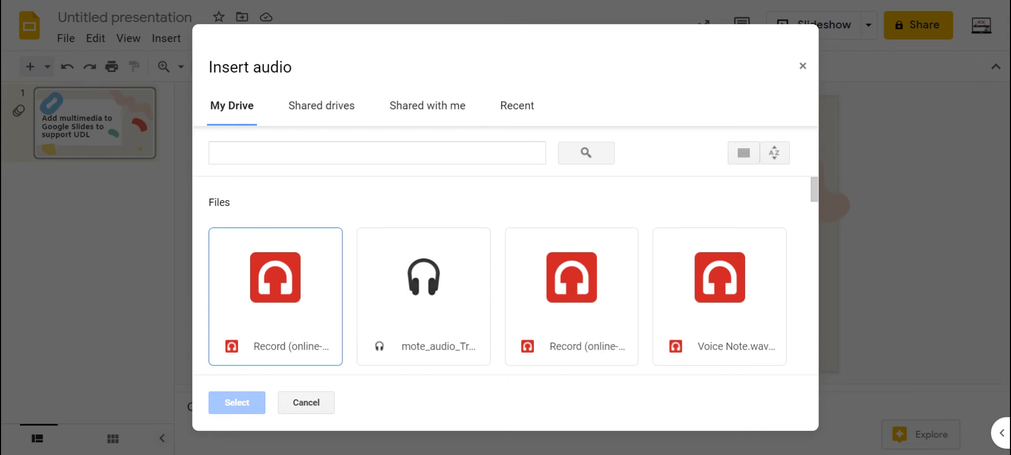
{"action": "mouse_move", "coordinate": [341, 256]}
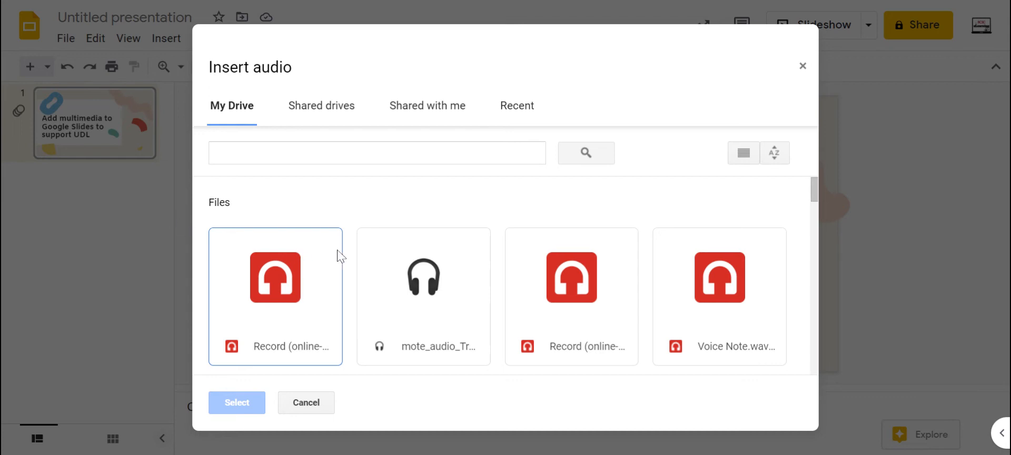
{"action": "scroll", "scroll_direction": "down", "scroll_amount": 3}
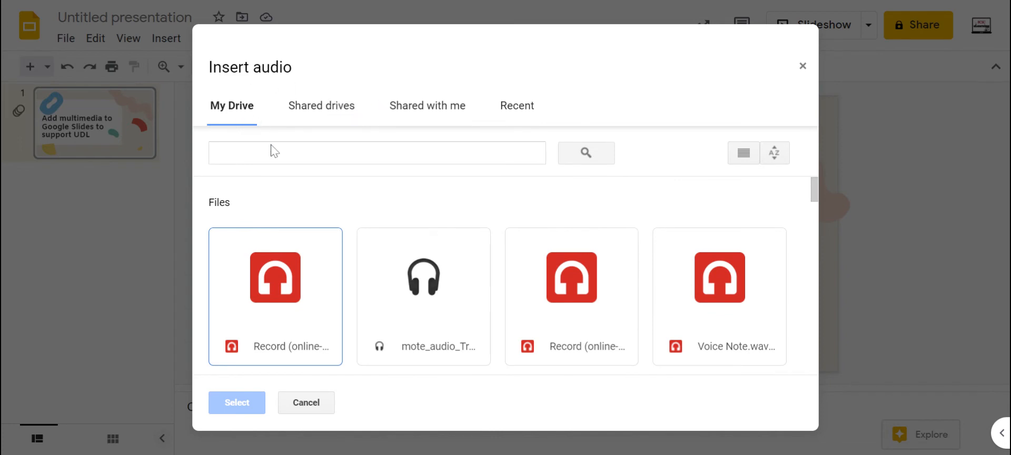
{"action": "scroll", "scroll_direction": "down", "scroll_amount": 3}
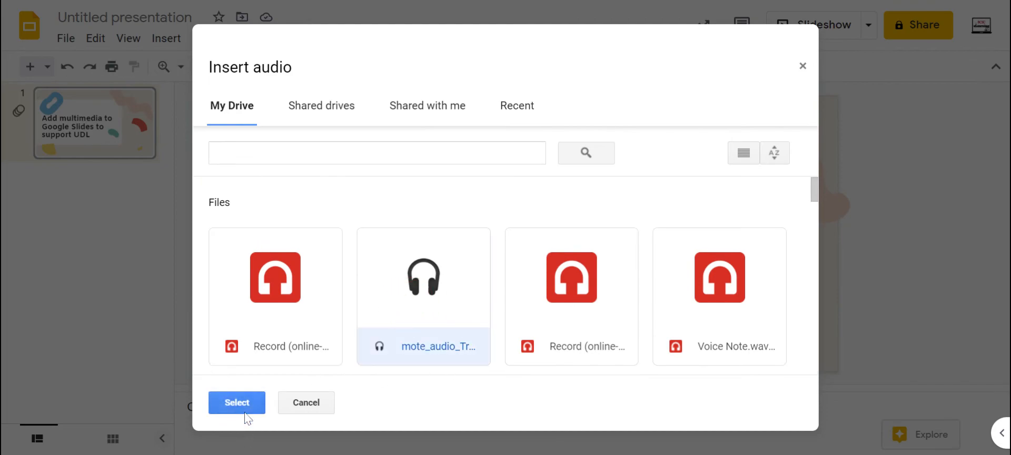
Insert the chosen audio clip and move its icon to the slide's upper right over the pink squiggle.
{"action": "left_click", "coordinate": [236, 403]}
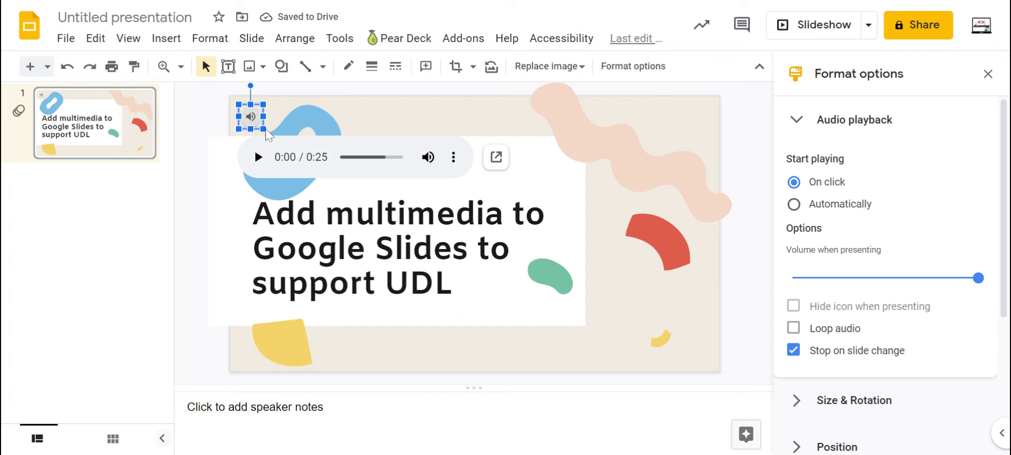
{"action": "mouse_move", "coordinate": [470, 148]}
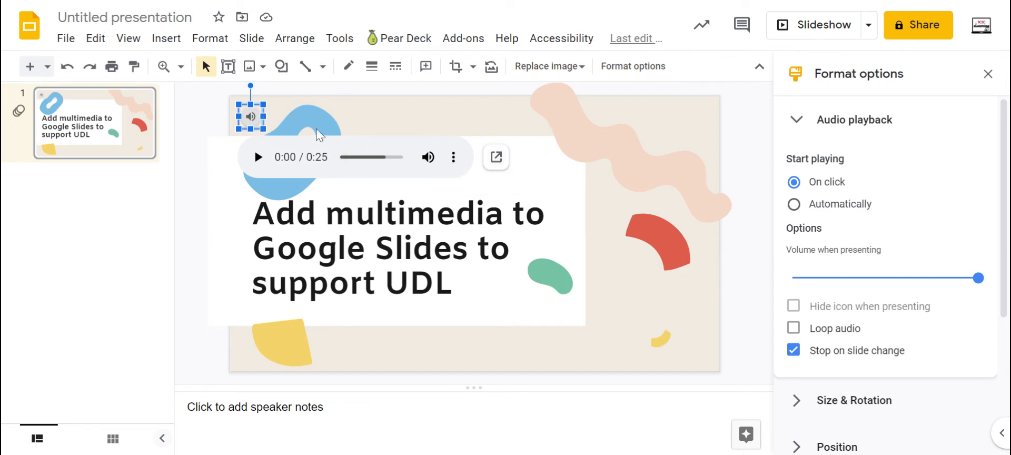
{"action": "left_click_drag", "start_coordinate": [250, 115], "coordinate": [670, 126]}
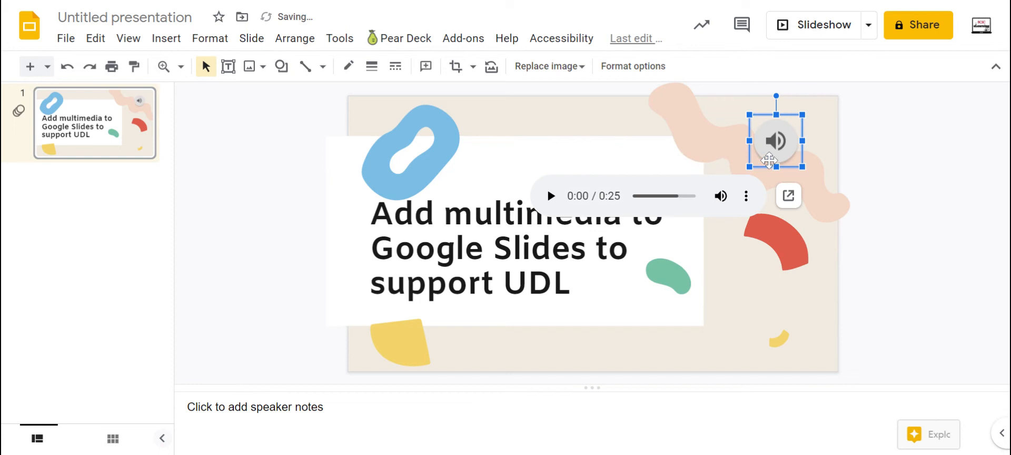
{"action": "left_click", "coordinate": [666, 152]}
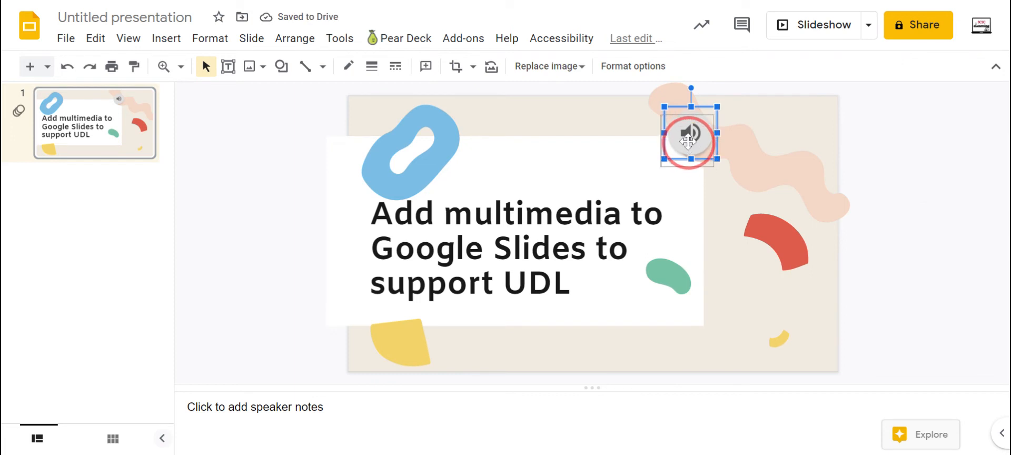
{"action": "left_click", "coordinate": [922, 148]}
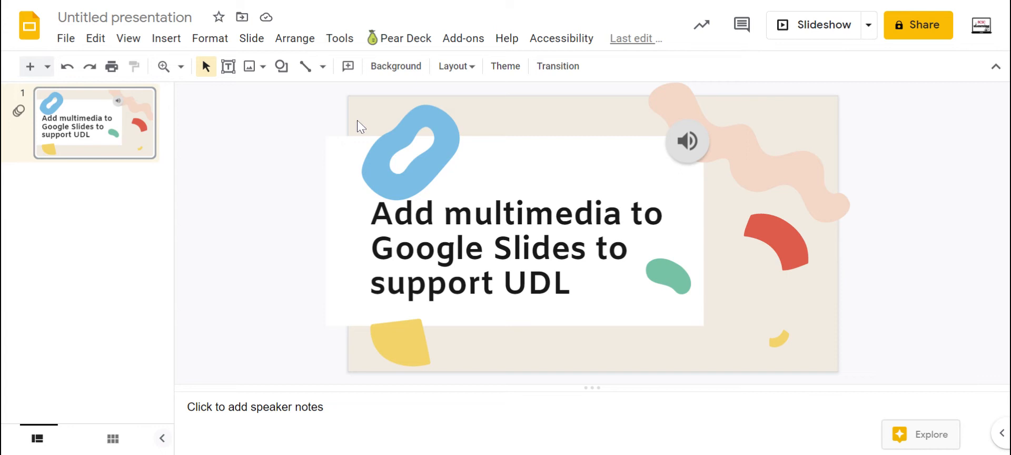
Search YouTube for 'iu basketball' in the Insert video dialog.
{"action": "left_click", "coordinate": [166, 37]}
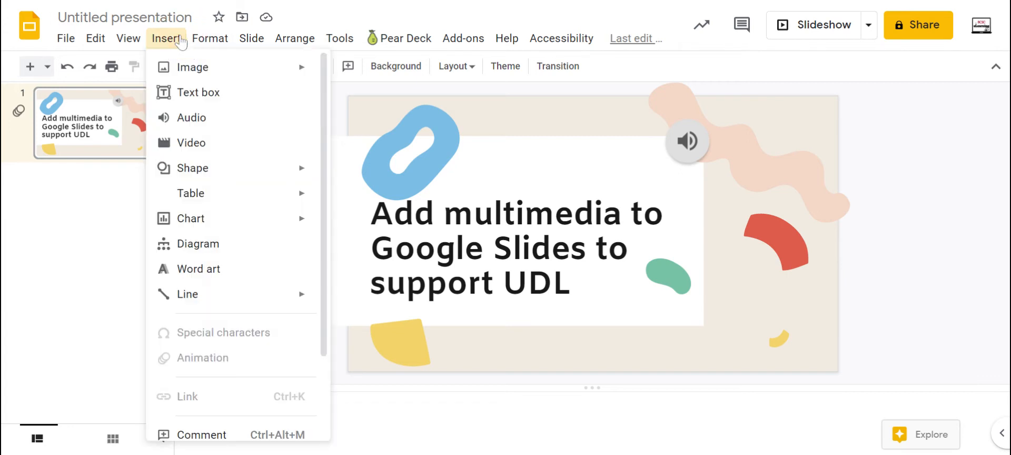
{"action": "left_click", "coordinate": [192, 143]}
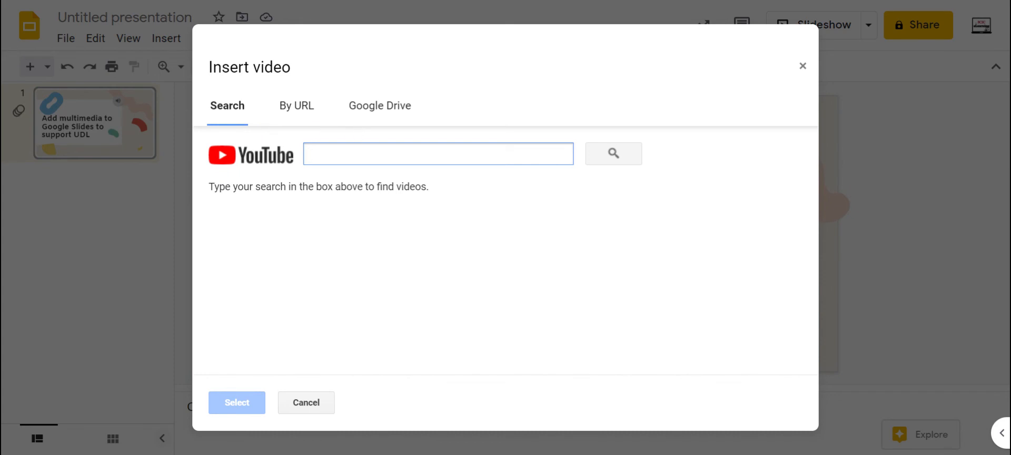
{"action": "left_click", "coordinate": [438, 153]}
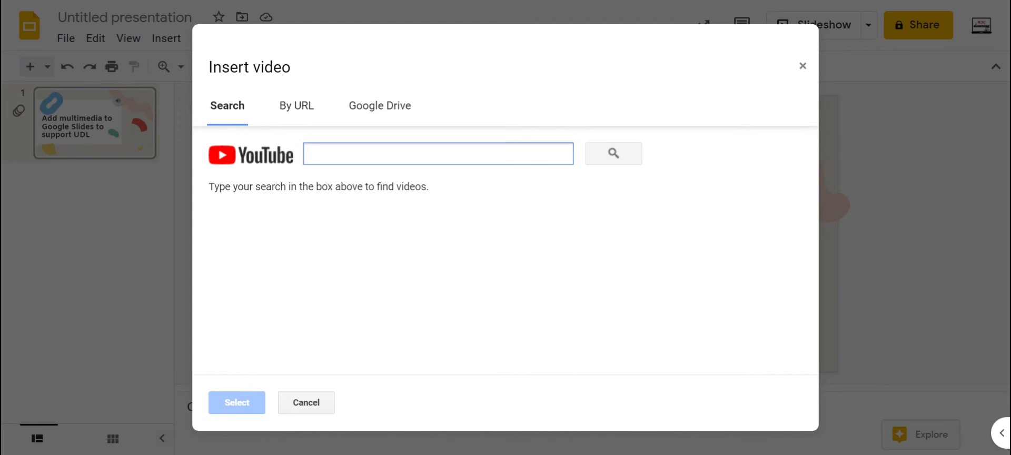
{"action": "left_click", "coordinate": [296, 105]}
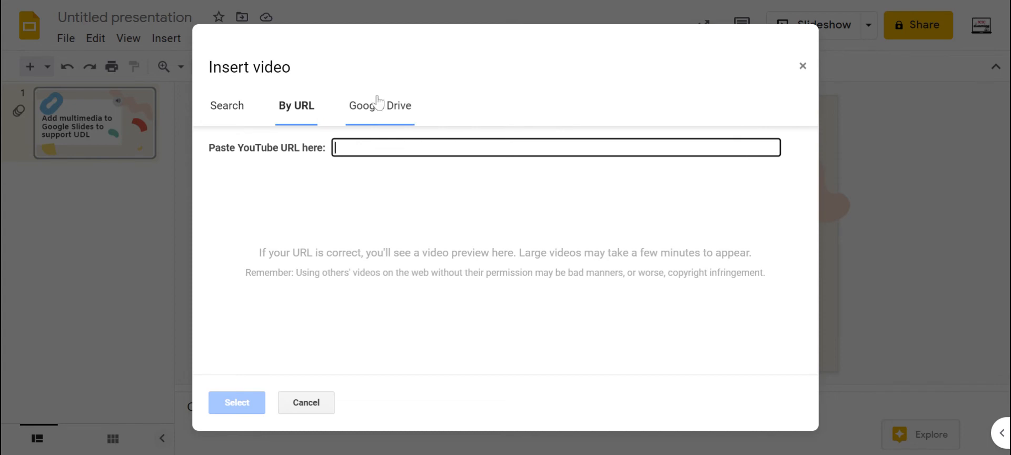
{"action": "left_click", "coordinate": [379, 105]}
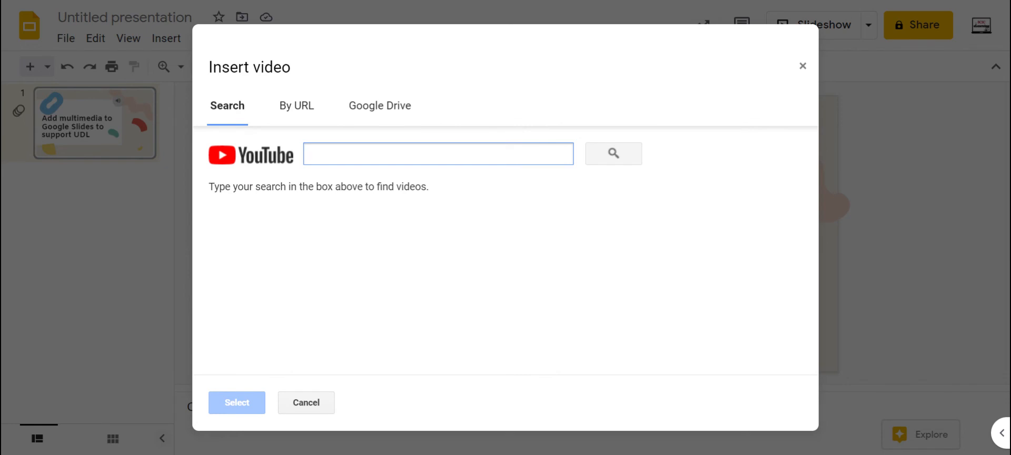
{"action": "type", "text": "iu basketball"}
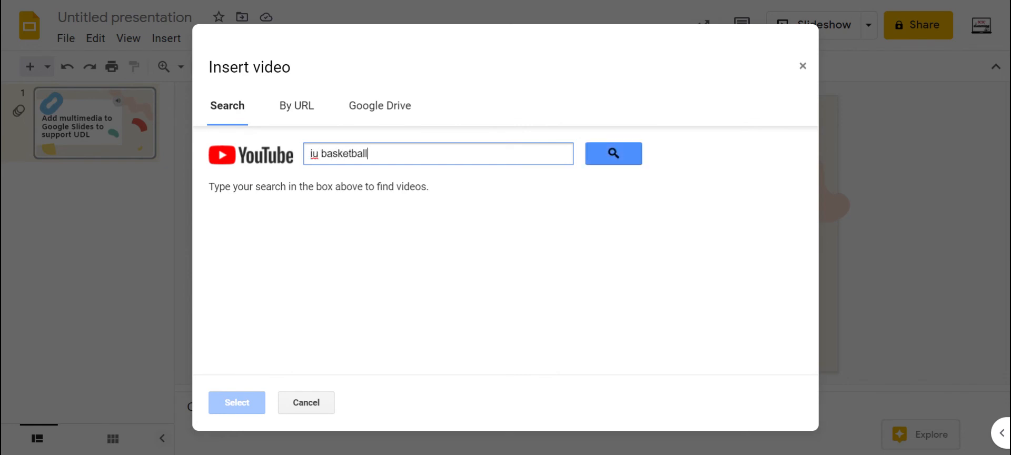
{"action": "left_click", "coordinate": [613, 152]}
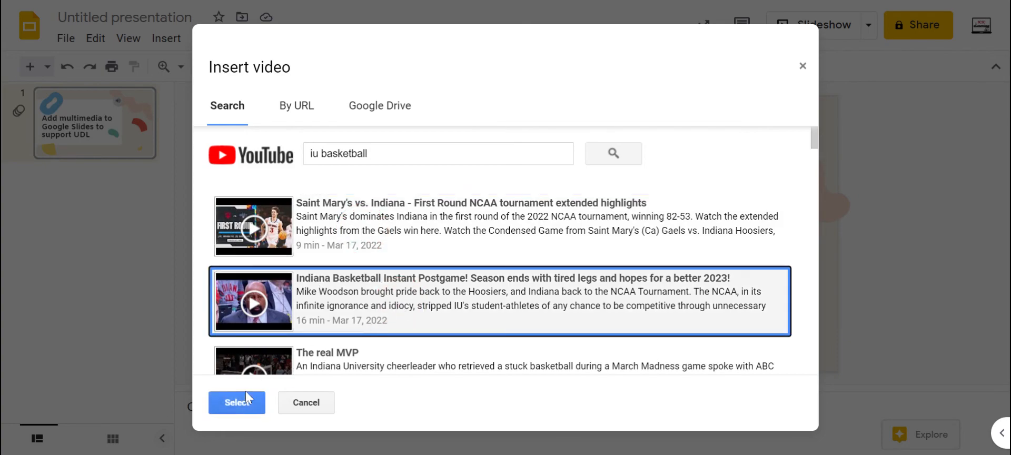
Insert the Indiana basketball postgame video at the slide's lower right with manual playback.
{"action": "left_click", "coordinate": [236, 403]}
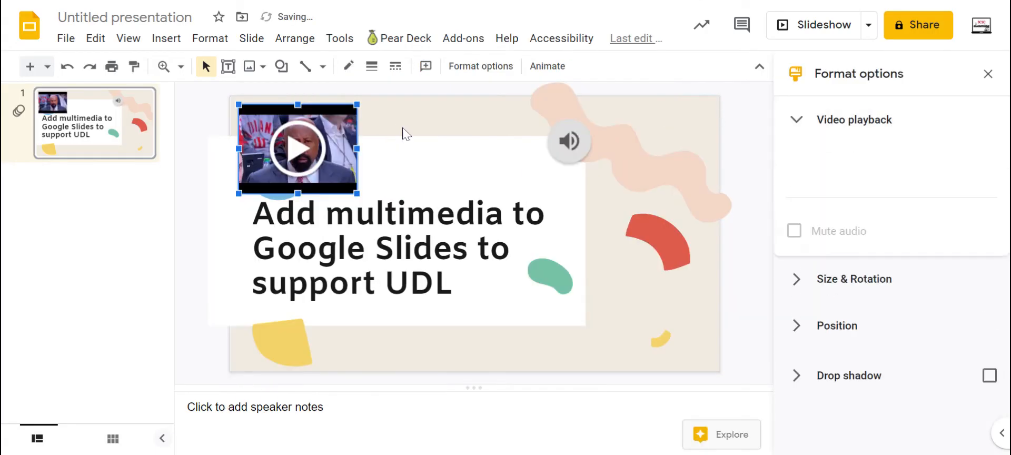
{"action": "left_click", "coordinate": [796, 119]}
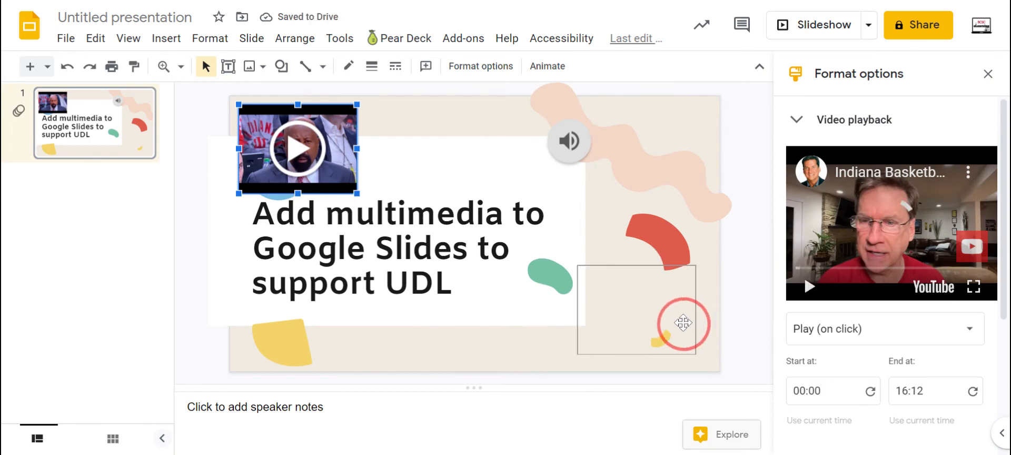
{"action": "left_click_drag", "start_coordinate": [297, 149], "coordinate": [634, 311]}
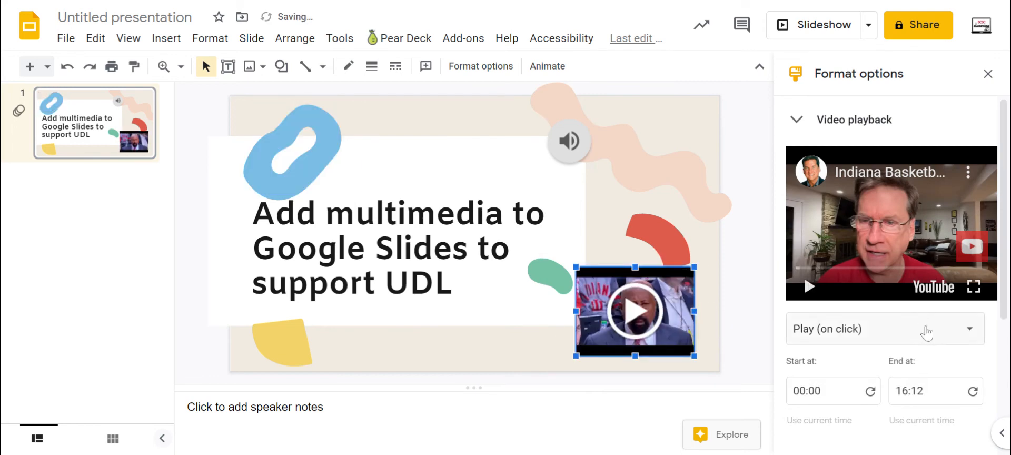
{"action": "left_click", "coordinate": [884, 328]}
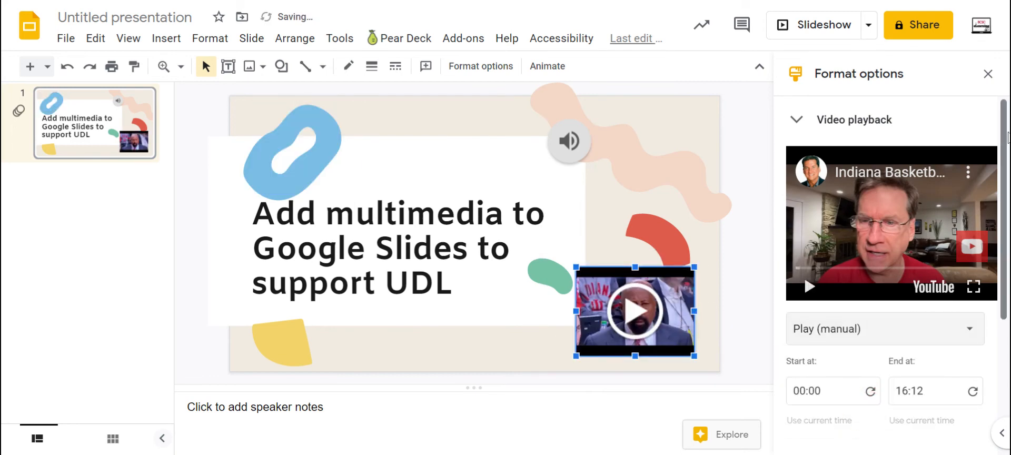
{"action": "scroll", "scroll_direction": "down", "scroll_amount": 3}
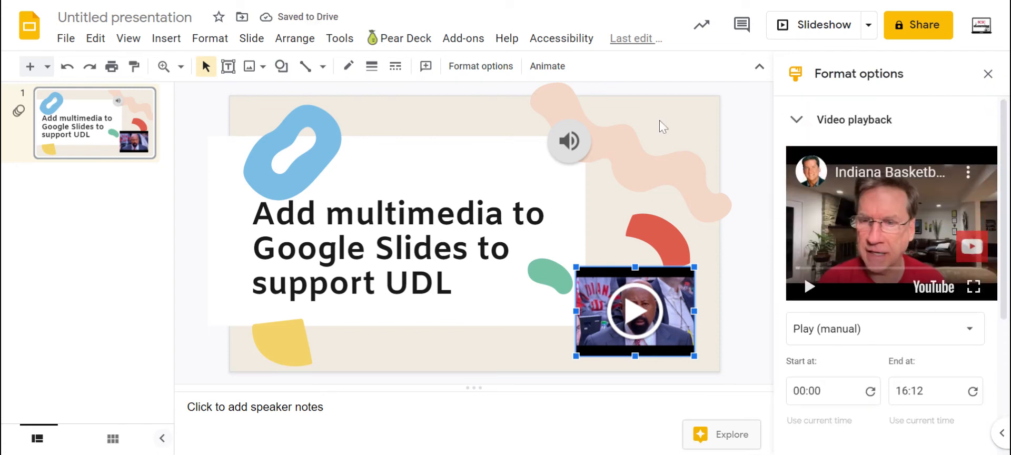
{"action": "left_click", "coordinate": [166, 38]}
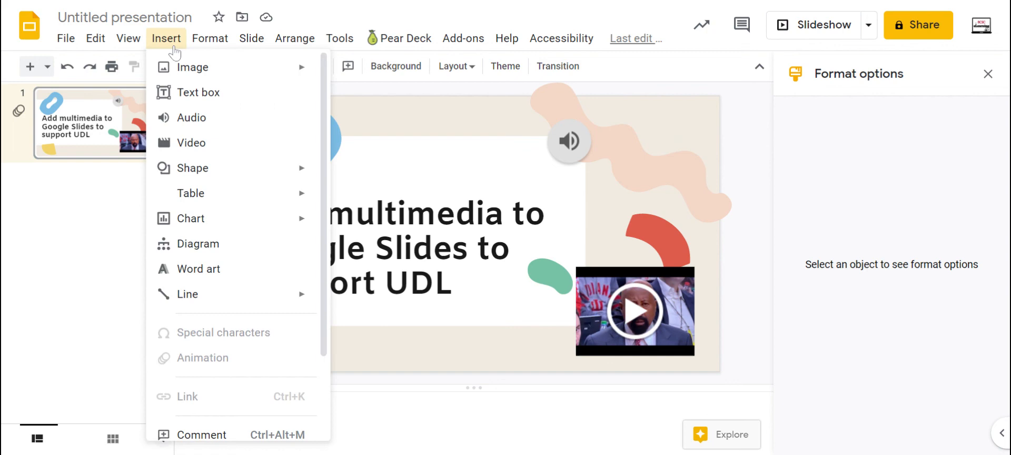
{"action": "mouse_move", "coordinate": [209, 181]}
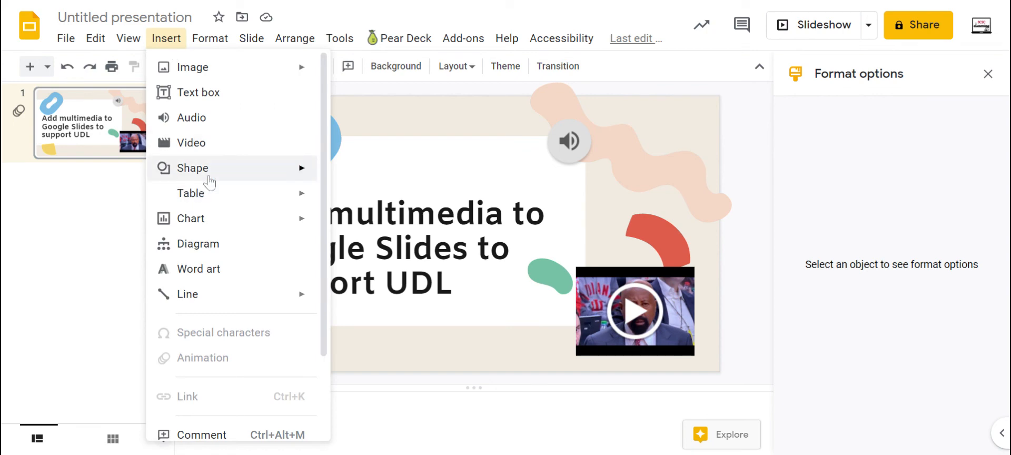
Add a text box above the video reading 'Watch this video first!'.
{"action": "left_click", "coordinate": [192, 167]}
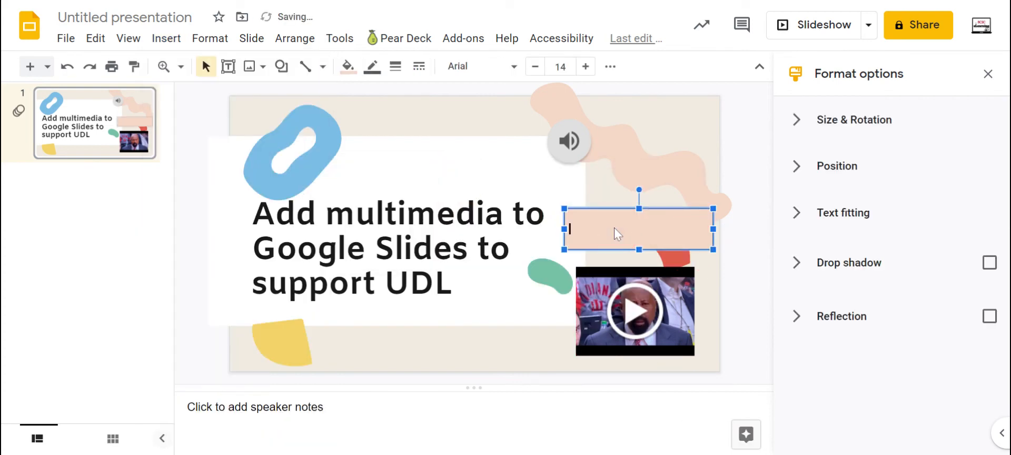
{"action": "type", "text": "Watch this"}
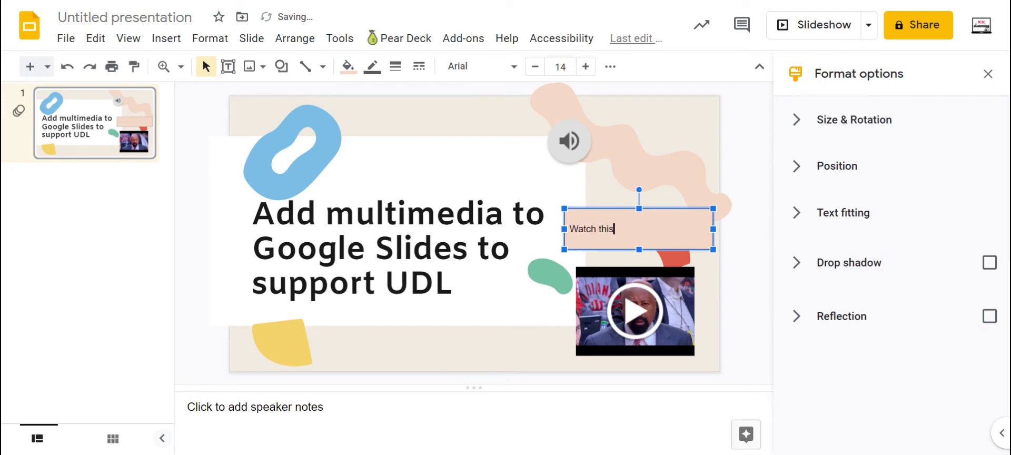
{"action": "type", "text": "video first!"}
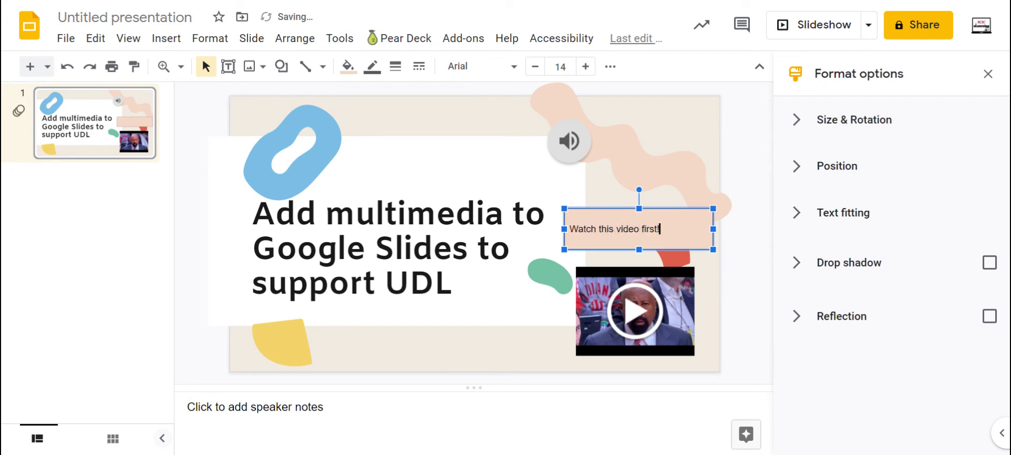
{"action": "left_click", "coordinate": [166, 38]}
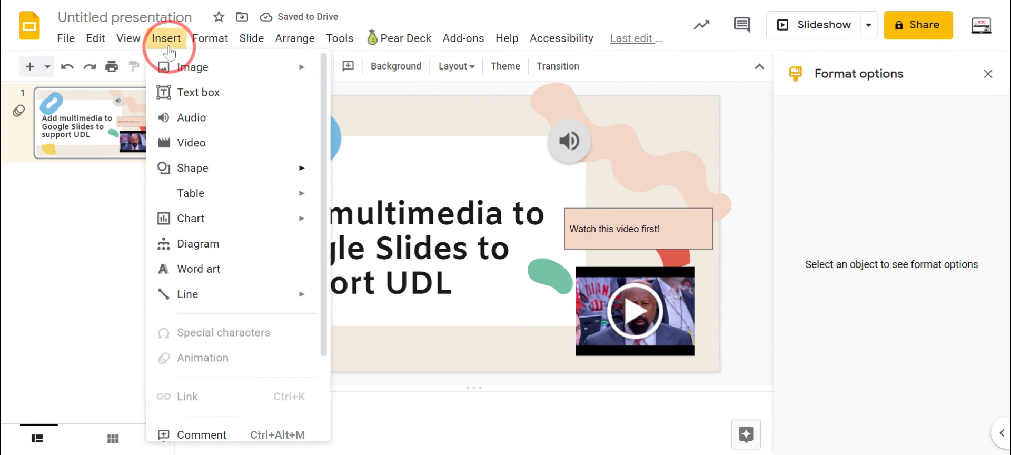
{"action": "mouse_move", "coordinate": [190, 192]}
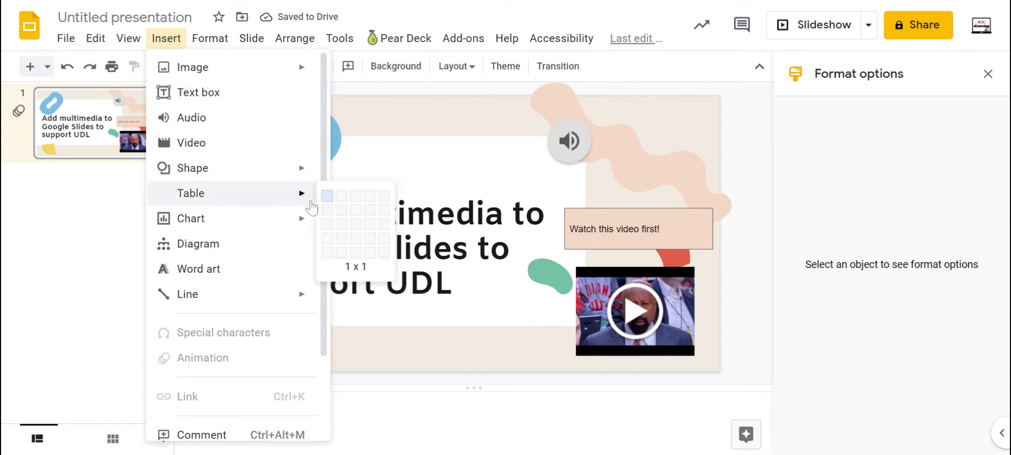
{"action": "mouse_move", "coordinate": [343, 221]}
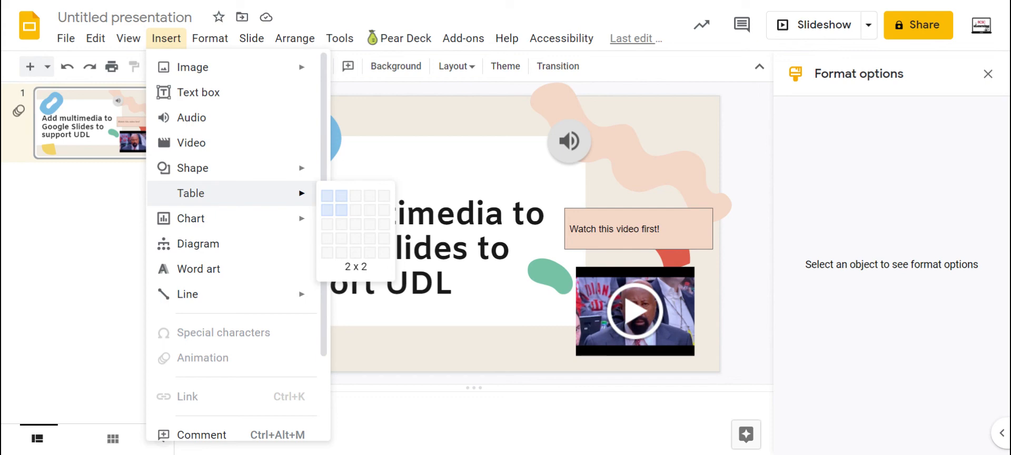
{"action": "mouse_move", "coordinate": [190, 218]}
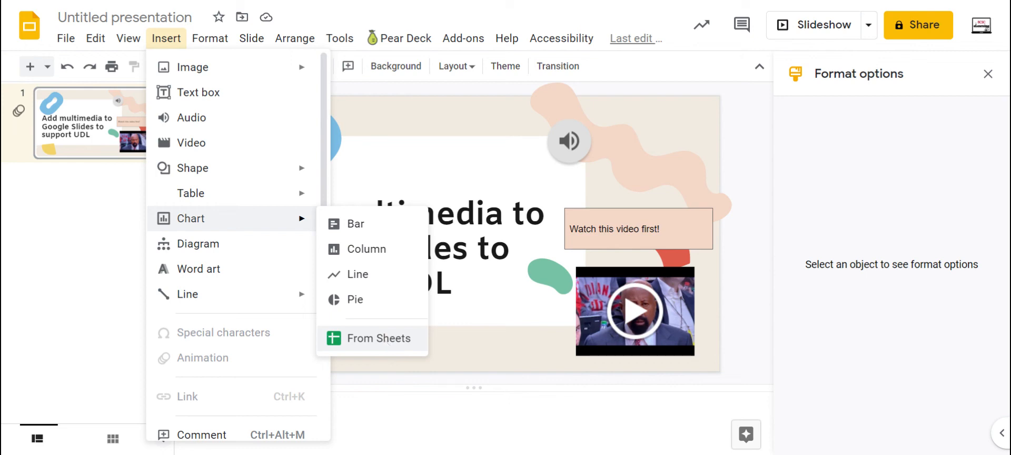
{"action": "mouse_move", "coordinate": [382, 301]}
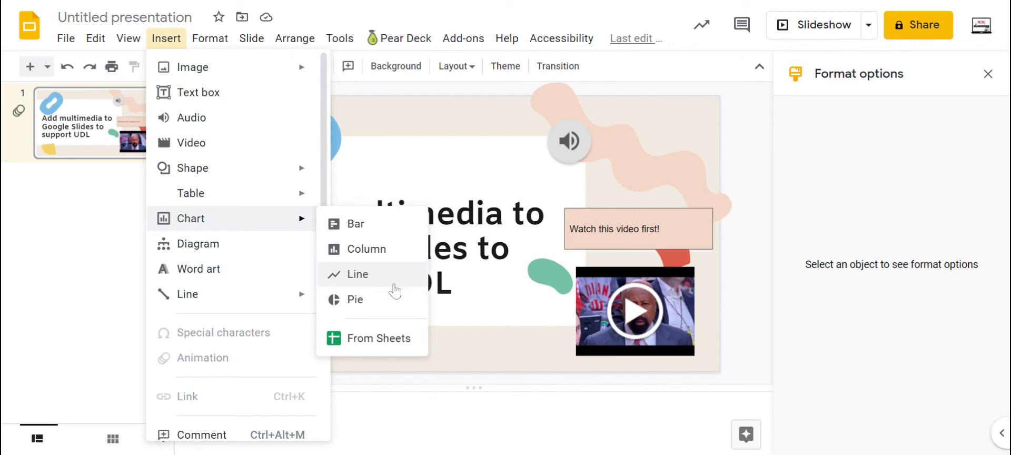
Open the Diagrams side panel of grid, hierarchy and timeline templates.
{"action": "left_click", "coordinate": [198, 243]}
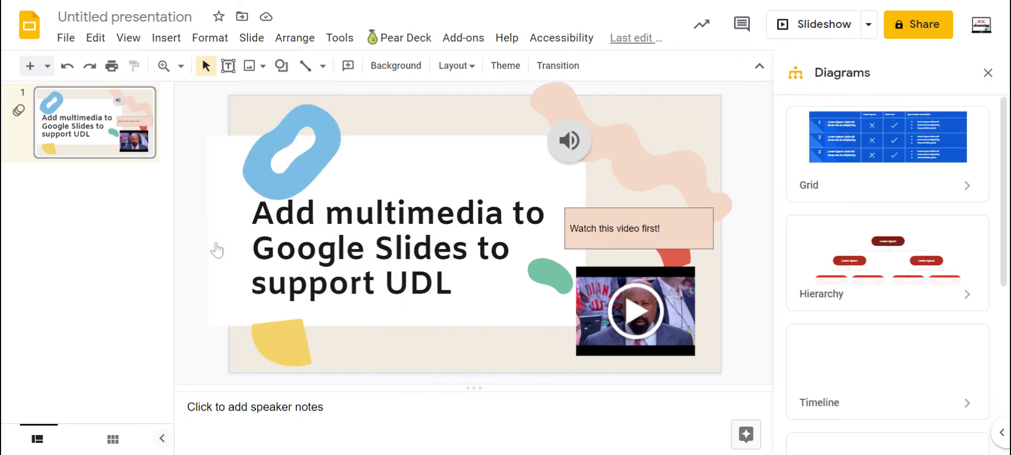
Show the Relationship diagram category with its two-area template previews.
{"action": "scroll", "scroll_direction": "down", "scroll_amount": 3}
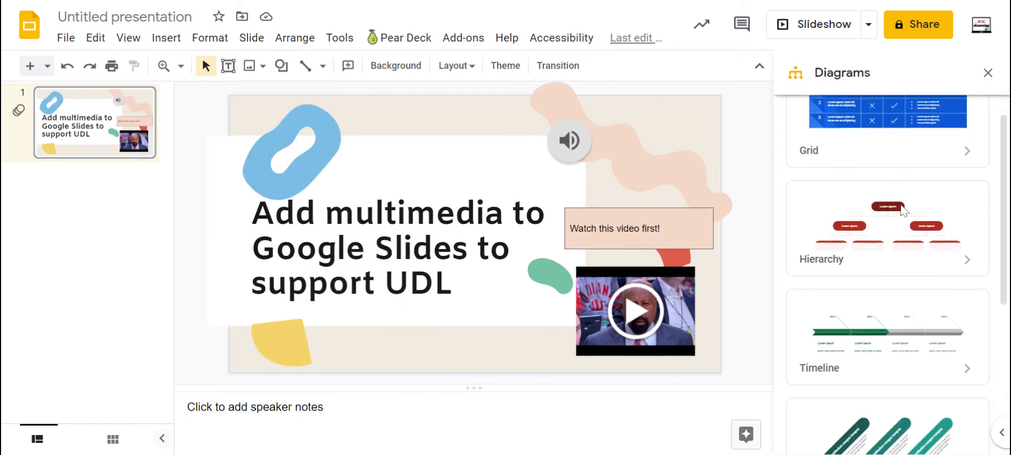
{"action": "scroll", "scroll_direction": "down", "scroll_amount": 3}
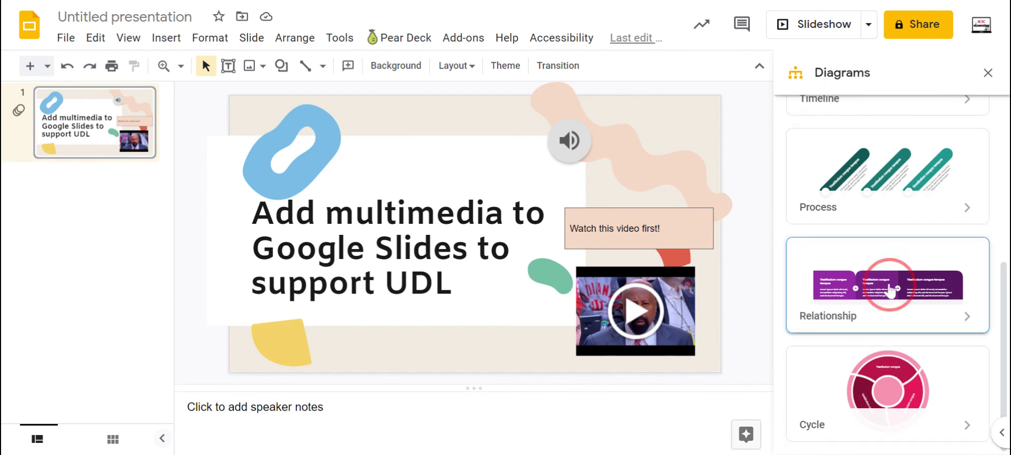
{"action": "left_click", "coordinate": [888, 289]}
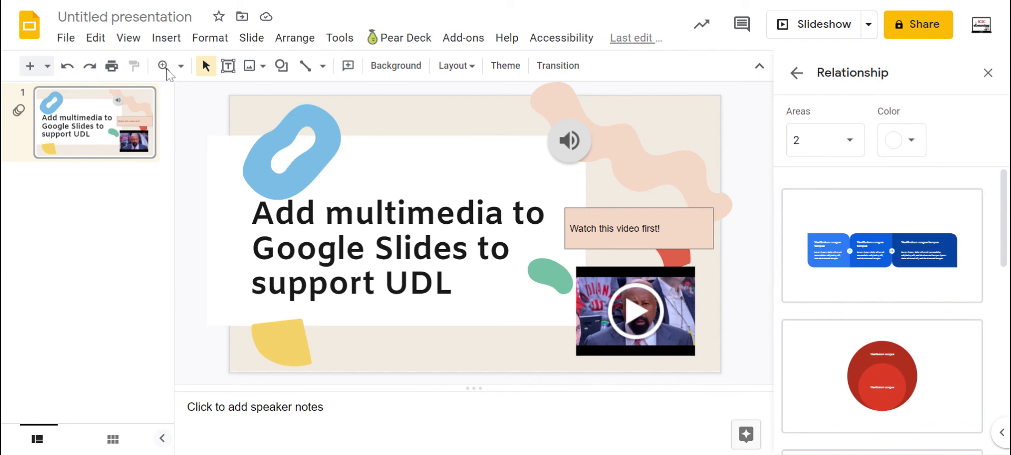
{"action": "left_click", "coordinate": [165, 38]}
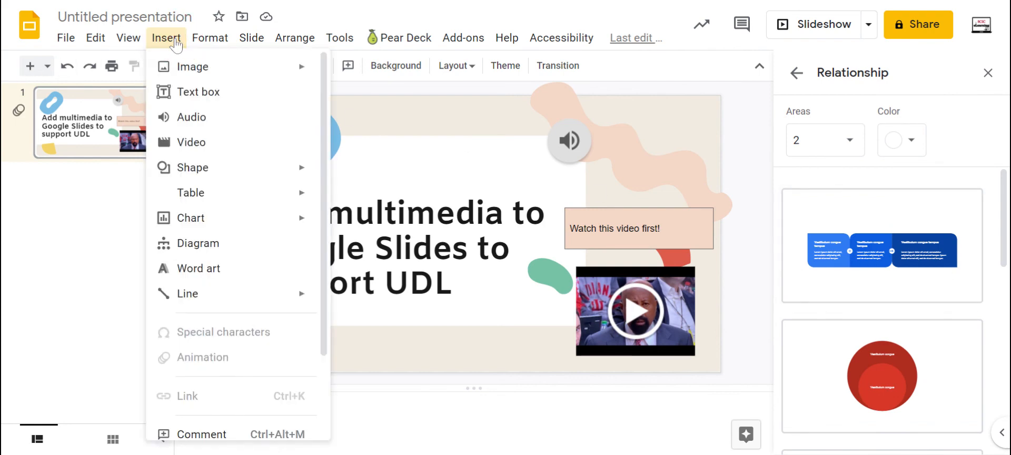
{"action": "mouse_move", "coordinate": [213, 272]}
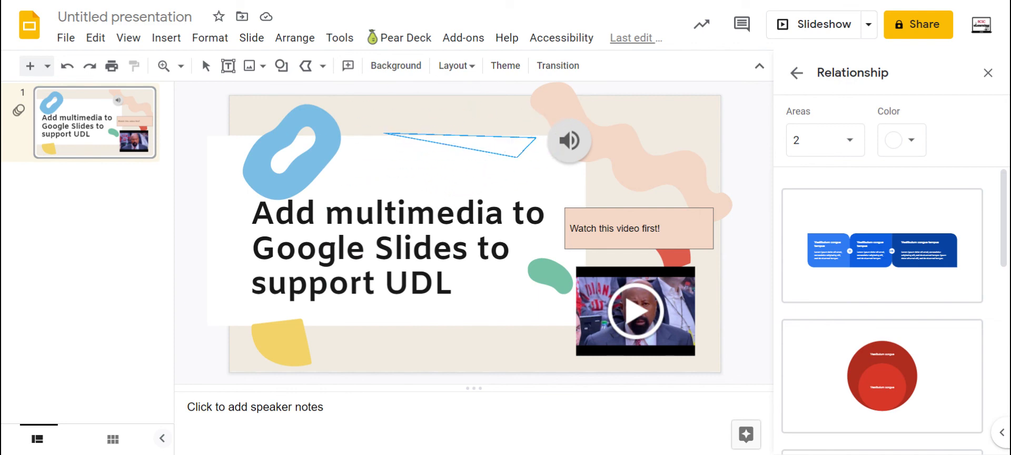
Finish a thin pink freeform triangle above the title and close the diagrams panel.
{"action": "left_click", "coordinate": [459, 146]}
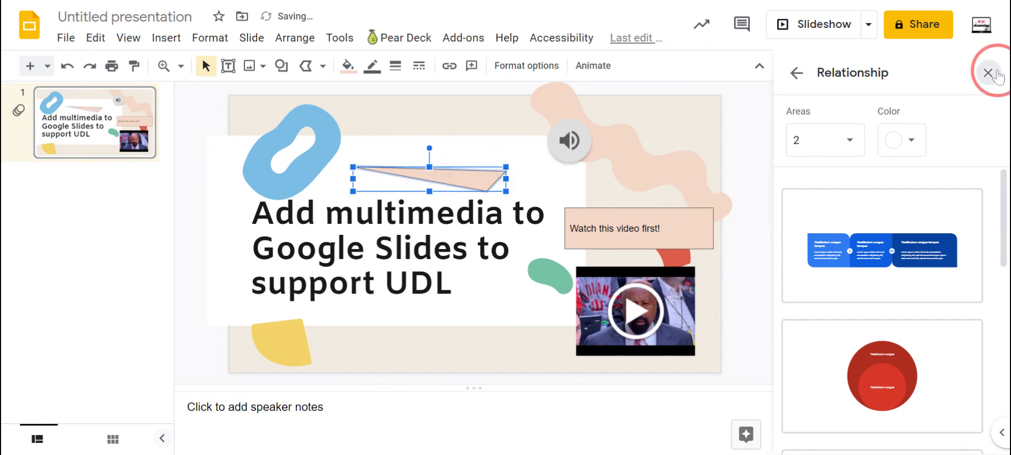
{"action": "left_click", "coordinate": [986, 73]}
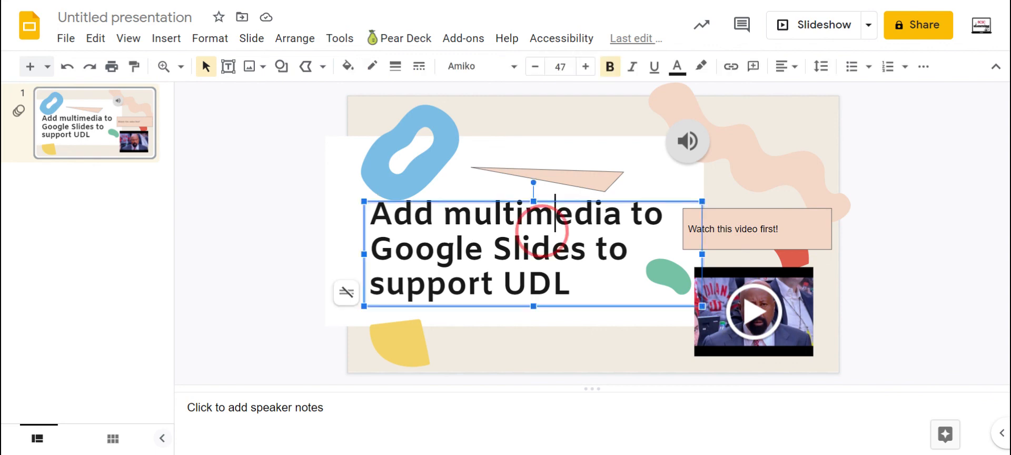
{"action": "double_click", "coordinate": [435, 248]}
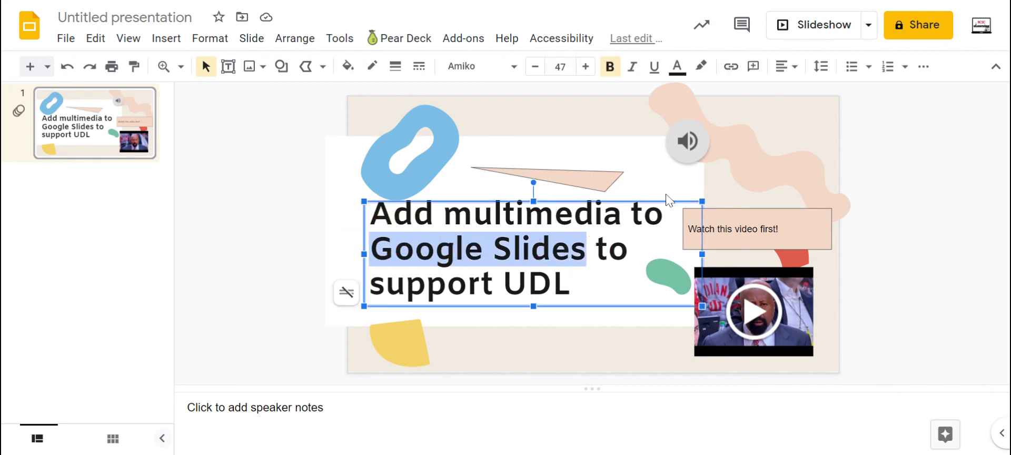
{"action": "mouse_move", "coordinate": [731, 66]}
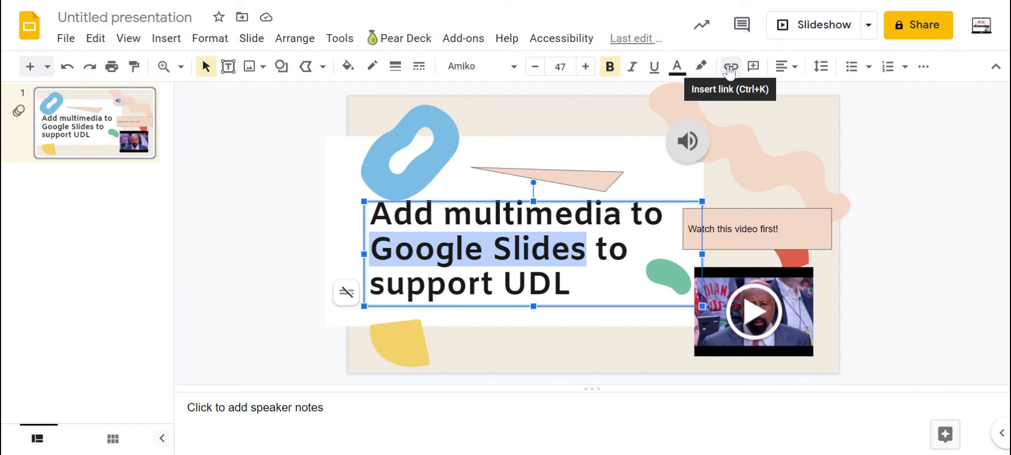
{"action": "left_click", "coordinate": [730, 65]}
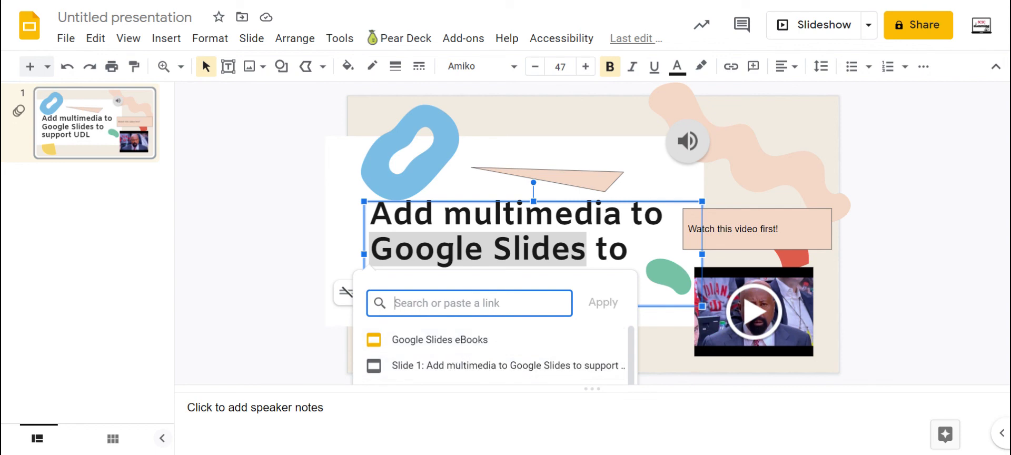
{"action": "left_click", "coordinate": [756, 228]}
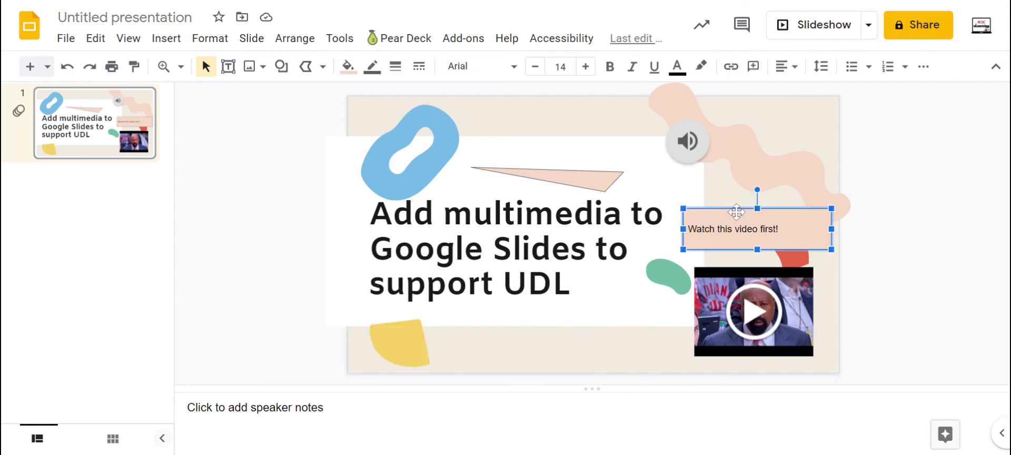
{"action": "left_click", "coordinate": [950, 126]}
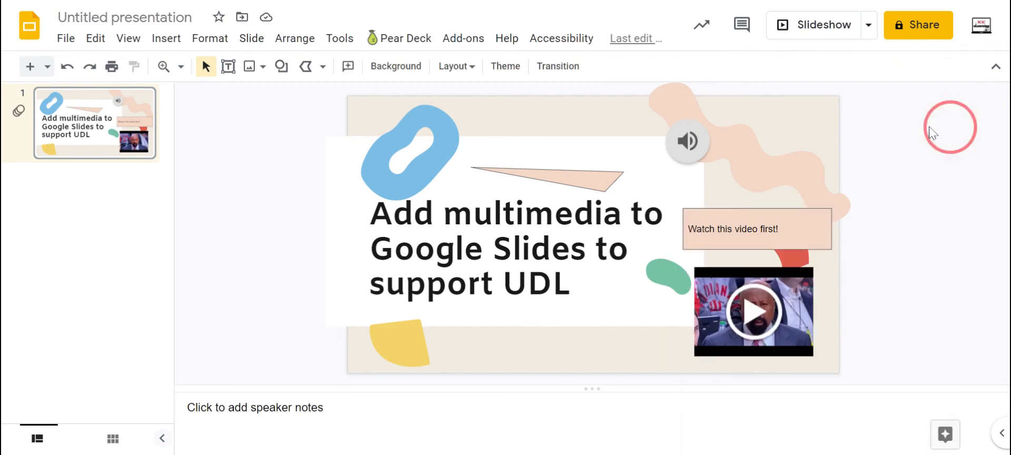
{"action": "left_click", "coordinate": [546, 181]}
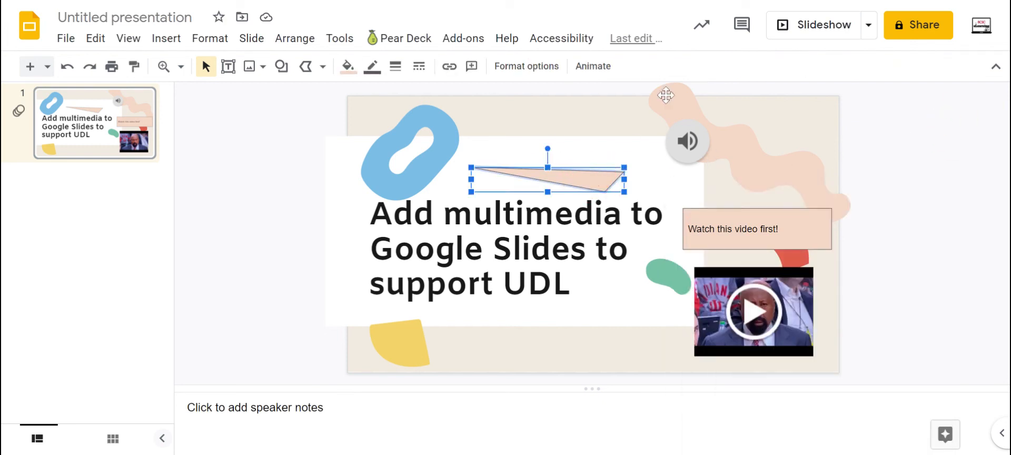
{"action": "left_click", "coordinate": [449, 65]}
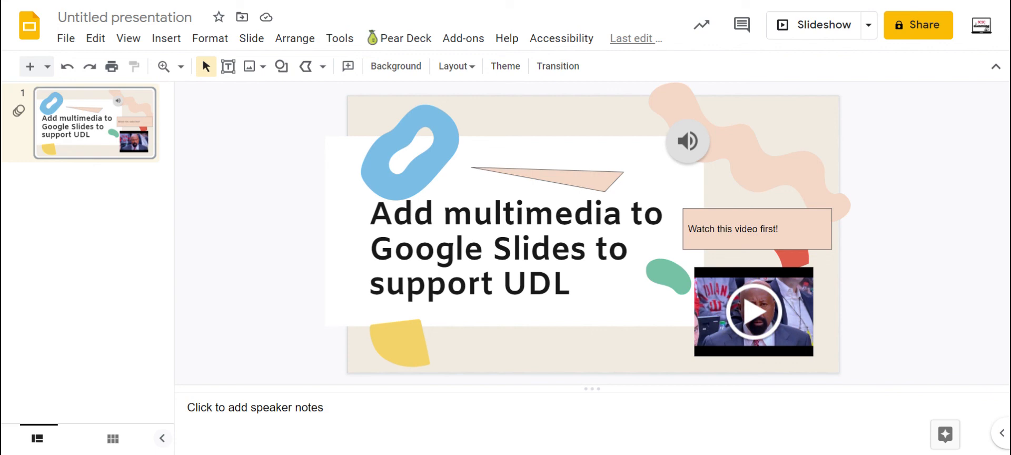
{"action": "mouse_move", "coordinate": [754, 136]}
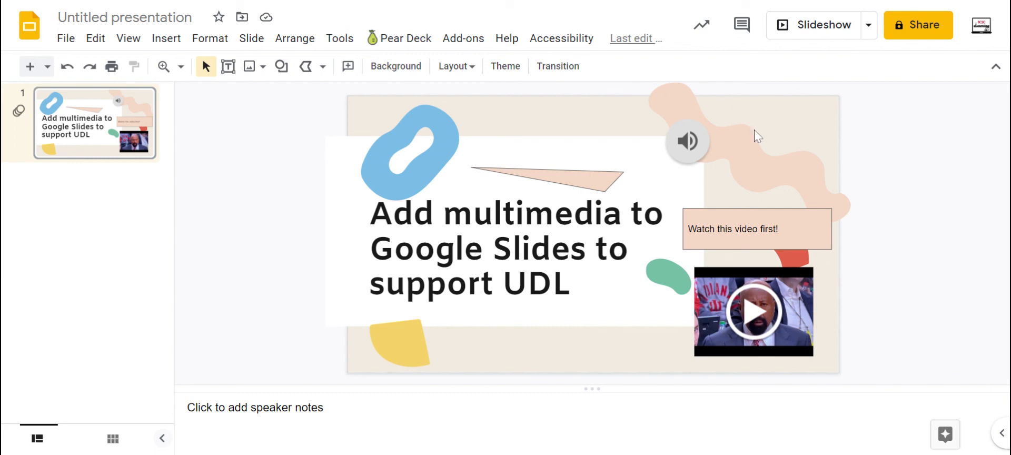
{"action": "mouse_move", "coordinate": [943, 169]}
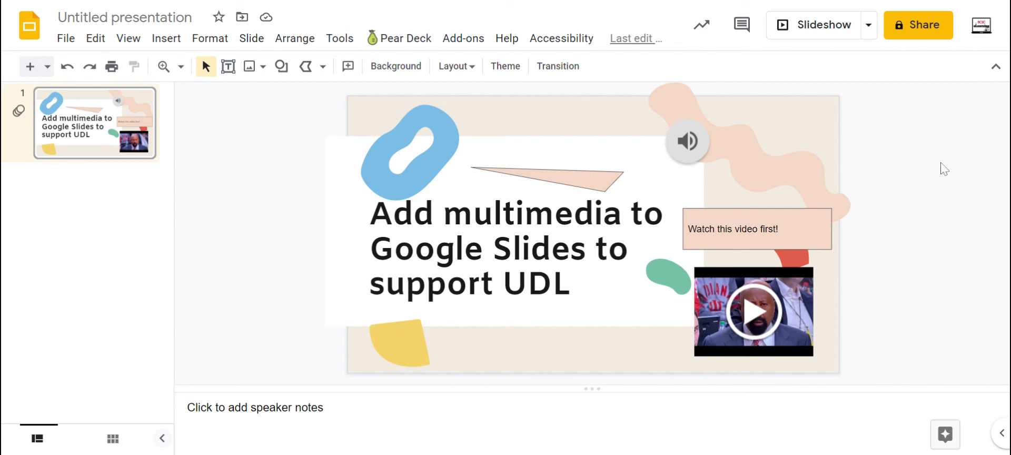
{"action": "mouse_move", "coordinate": [897, 54]}
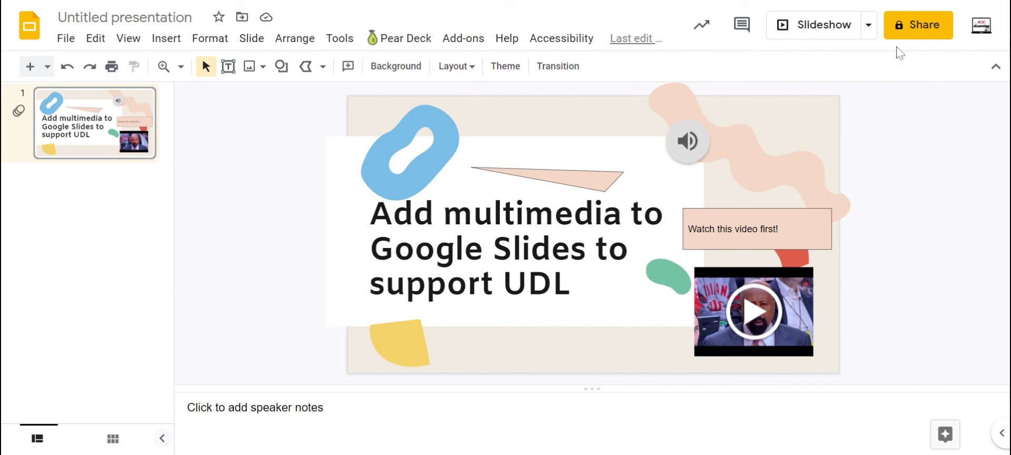